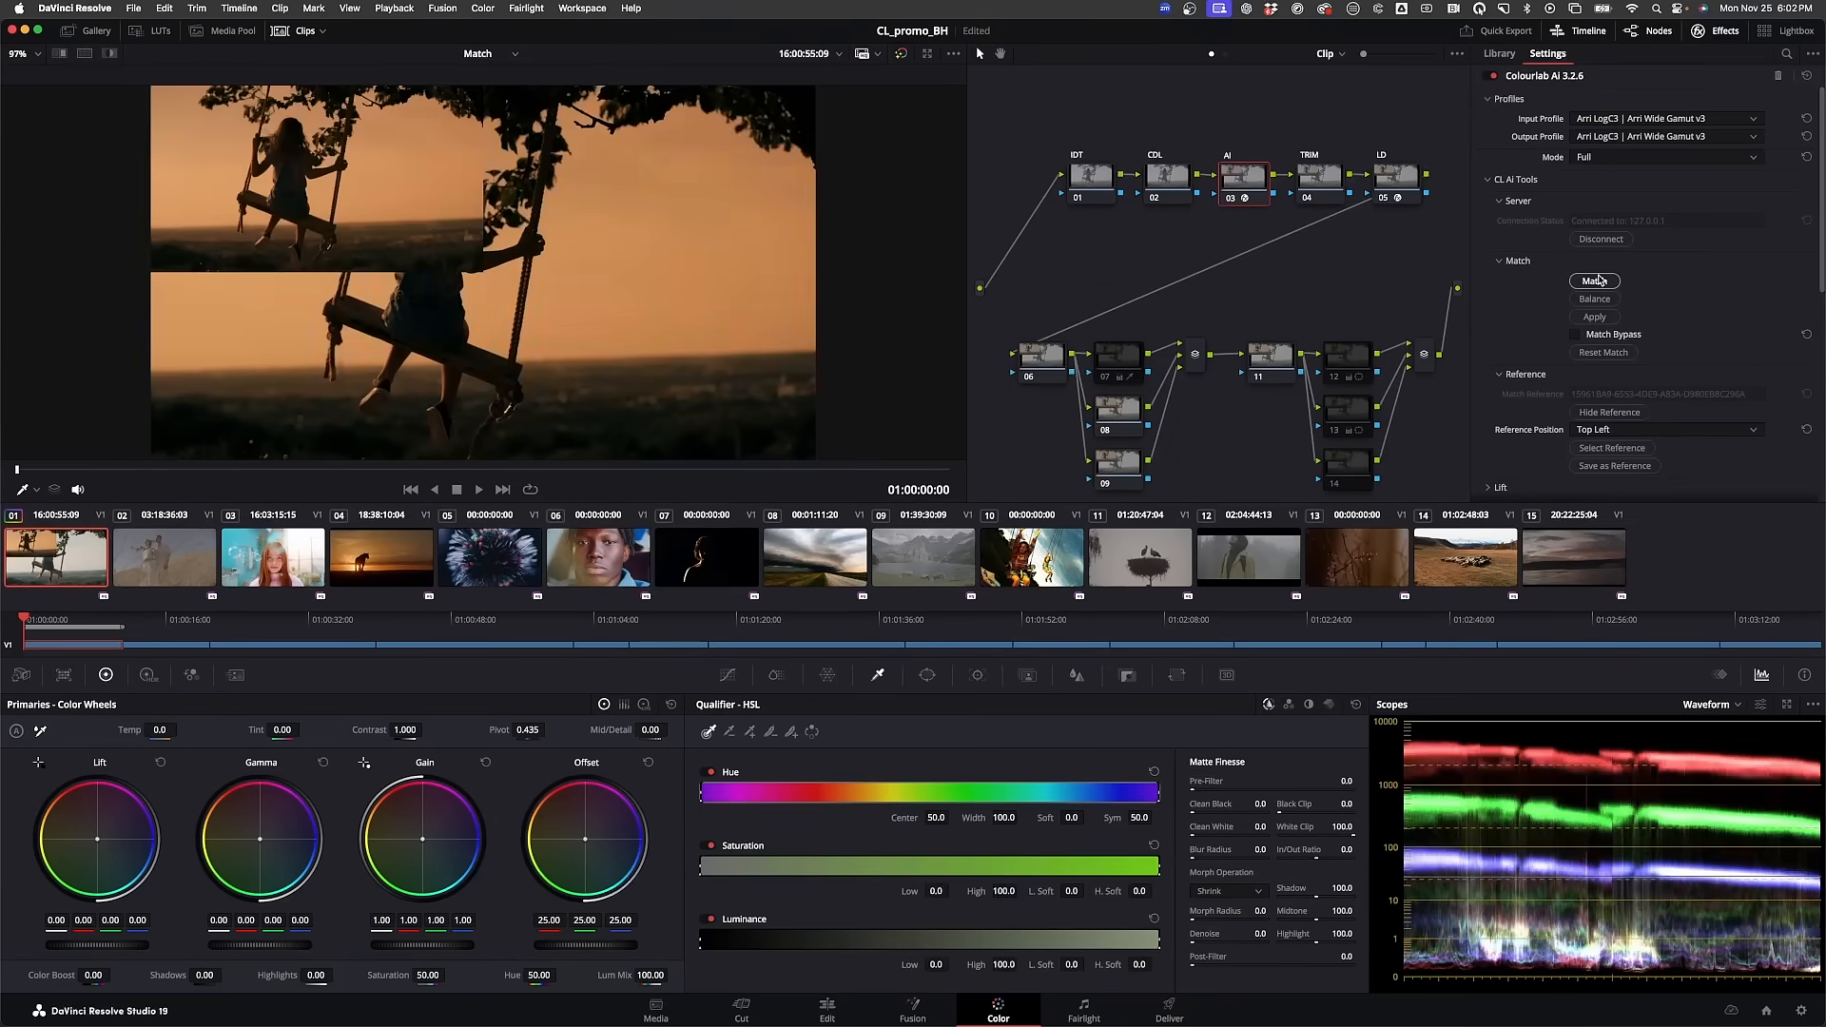
# Colour-match the swing clip to its reference with the Colourlab AI OpenFX Match
pyautogui.click(1499, 53)
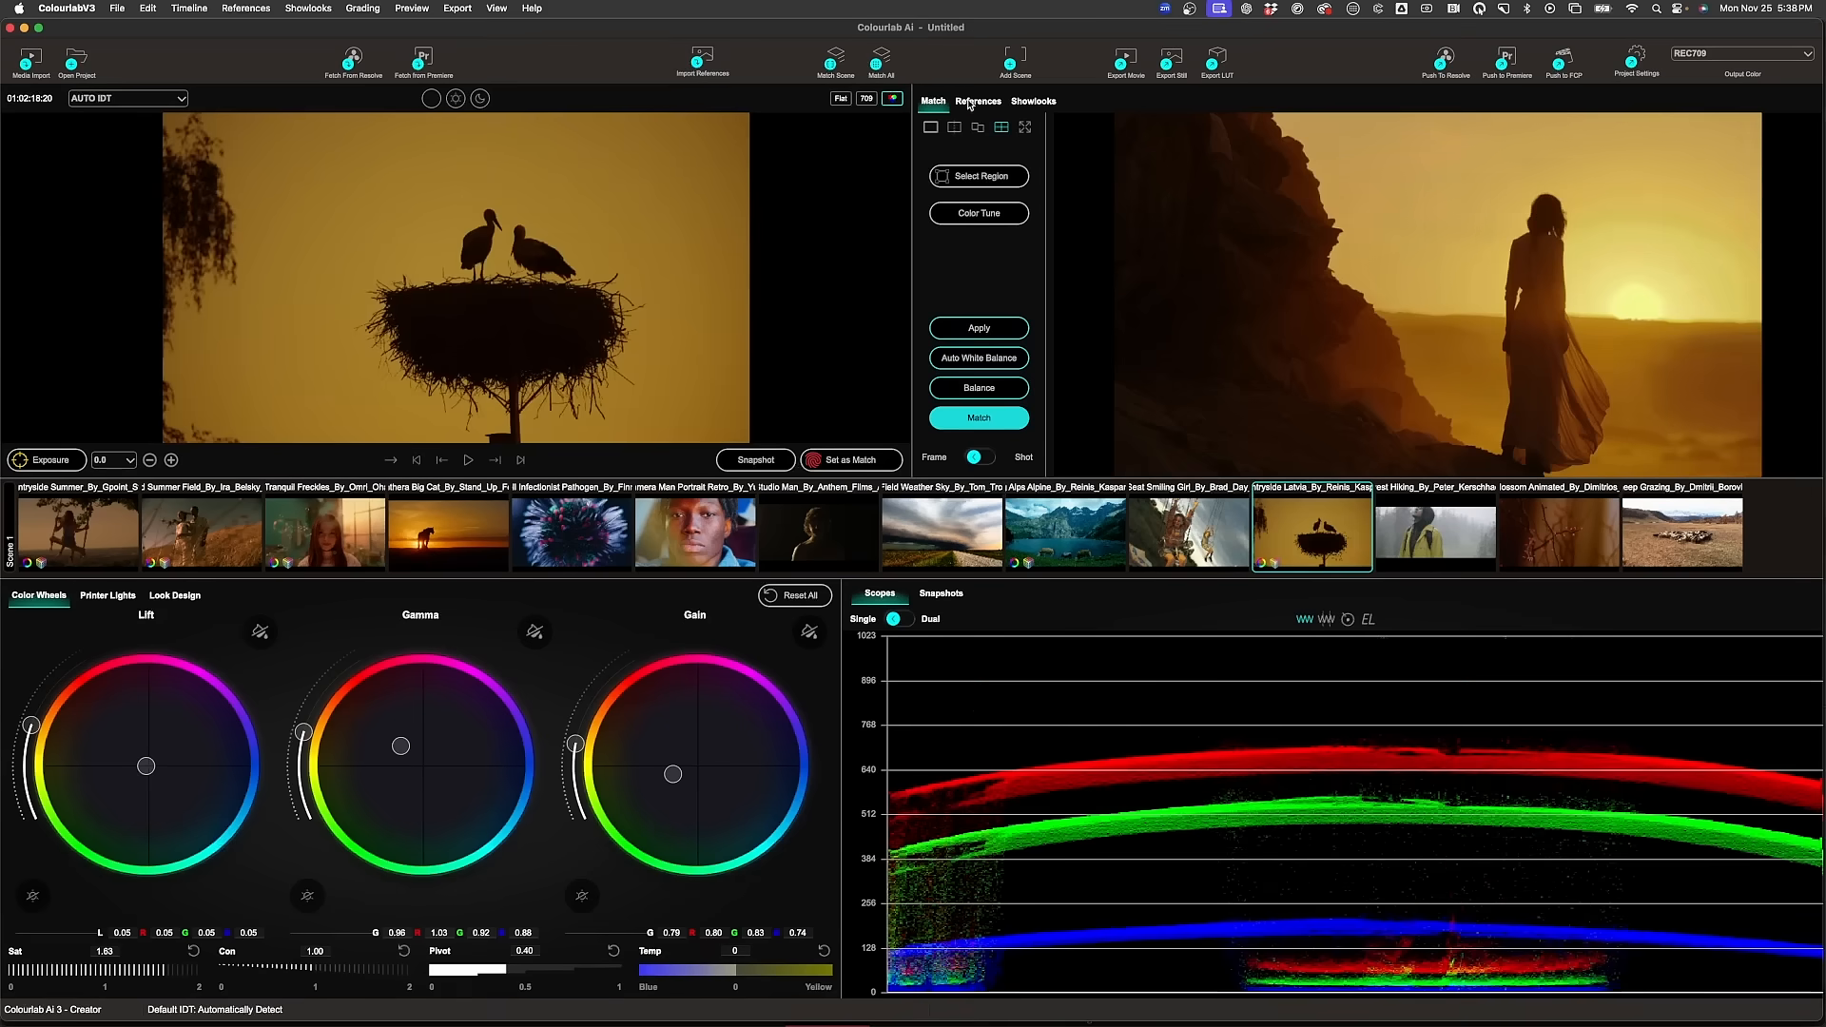
# Match the storks-on-nest clip to the foggy blue night reference image
pyautogui.click(978, 418)
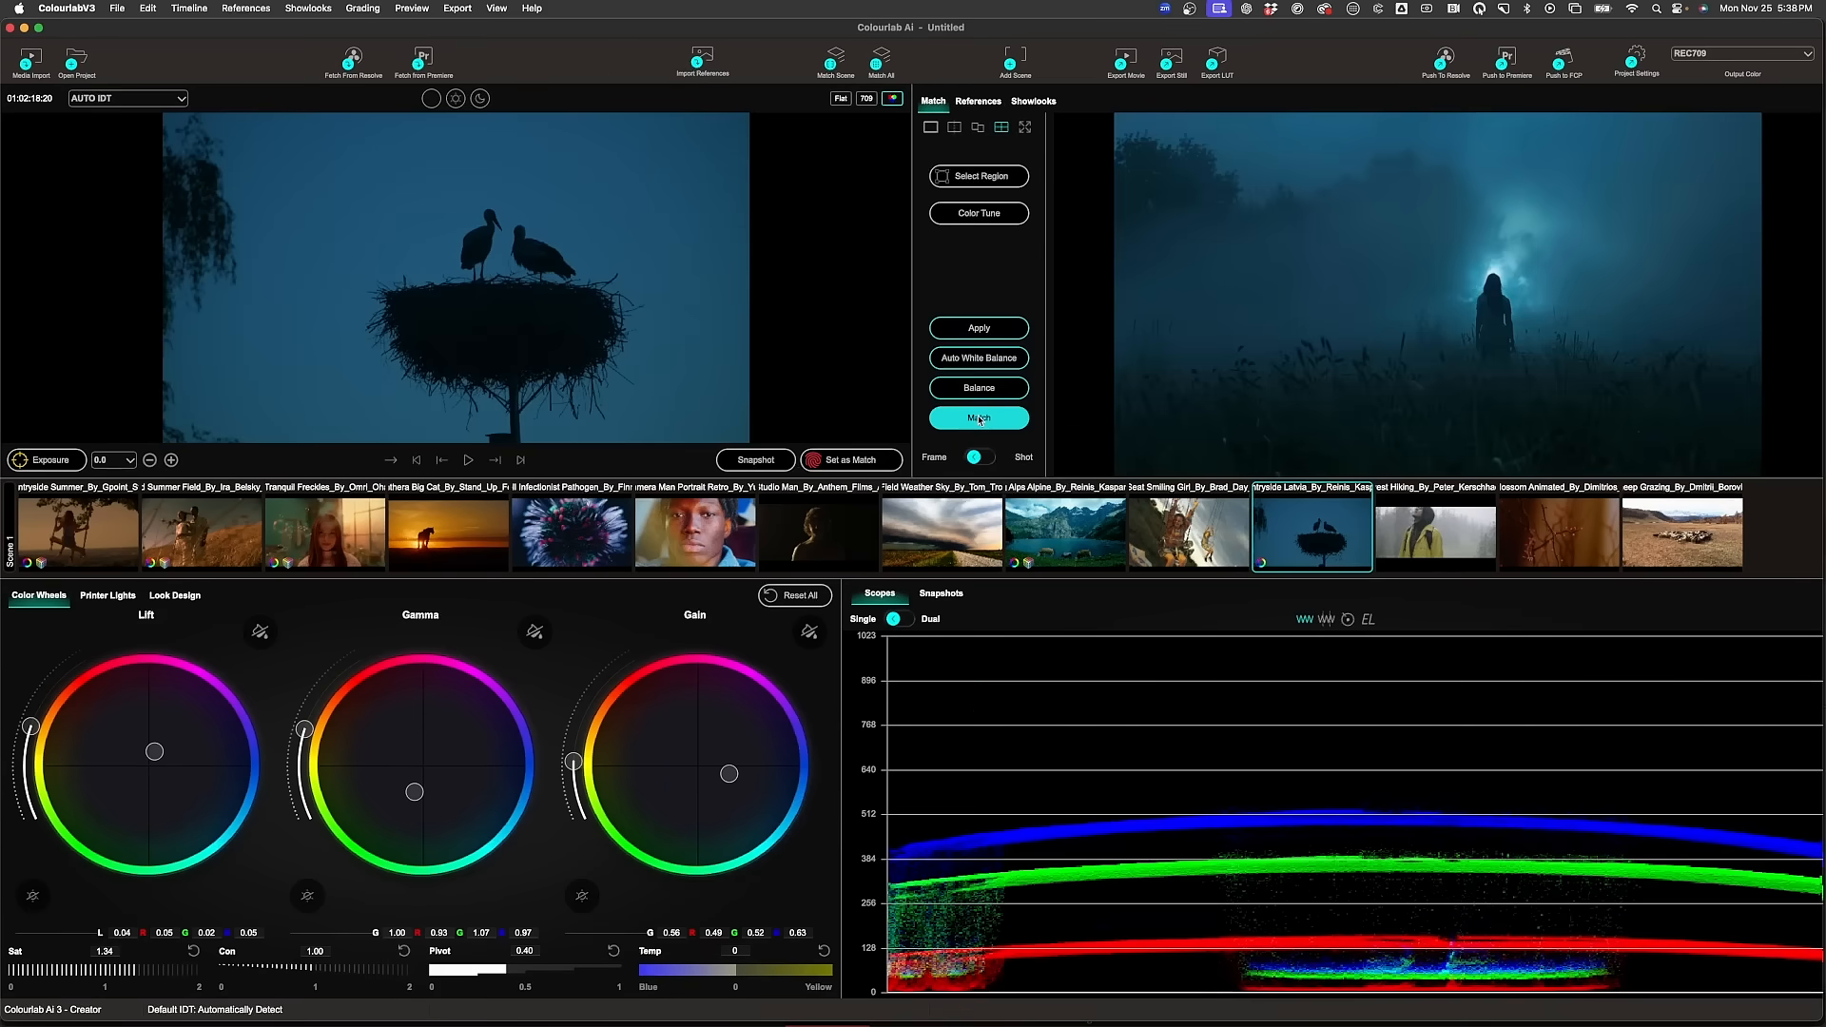